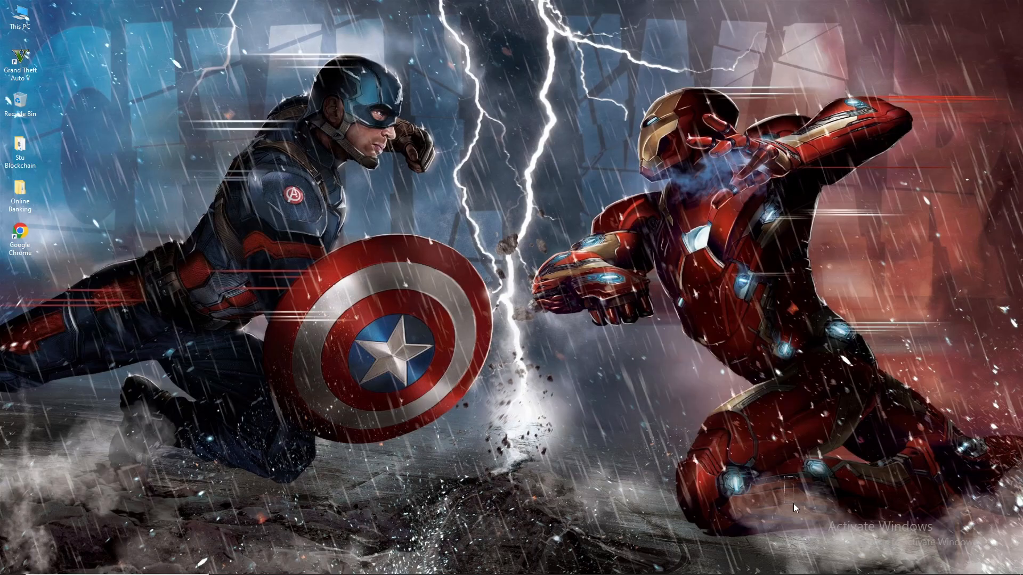
mouse_move(794, 532)
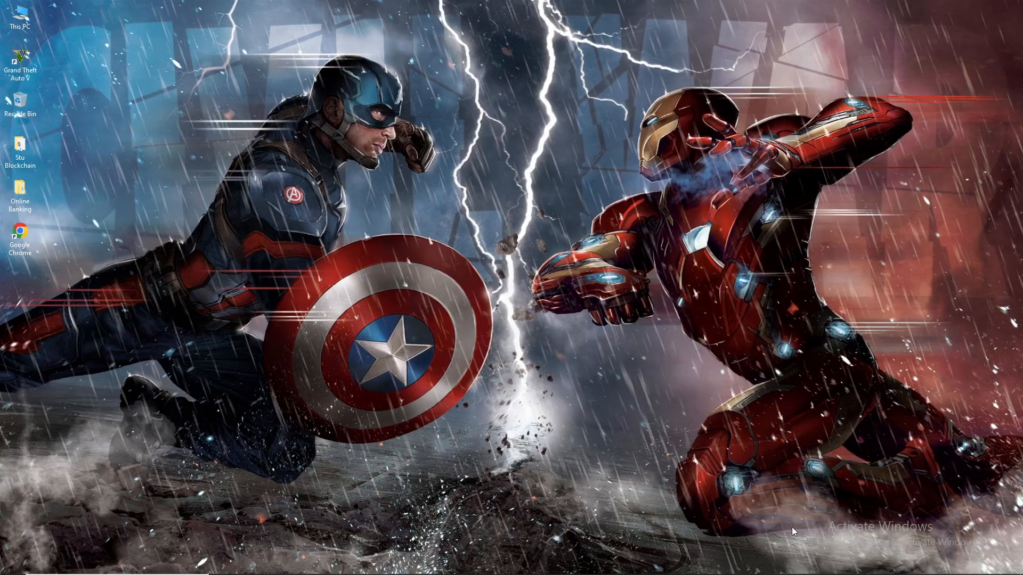
mouse_move(909, 533)
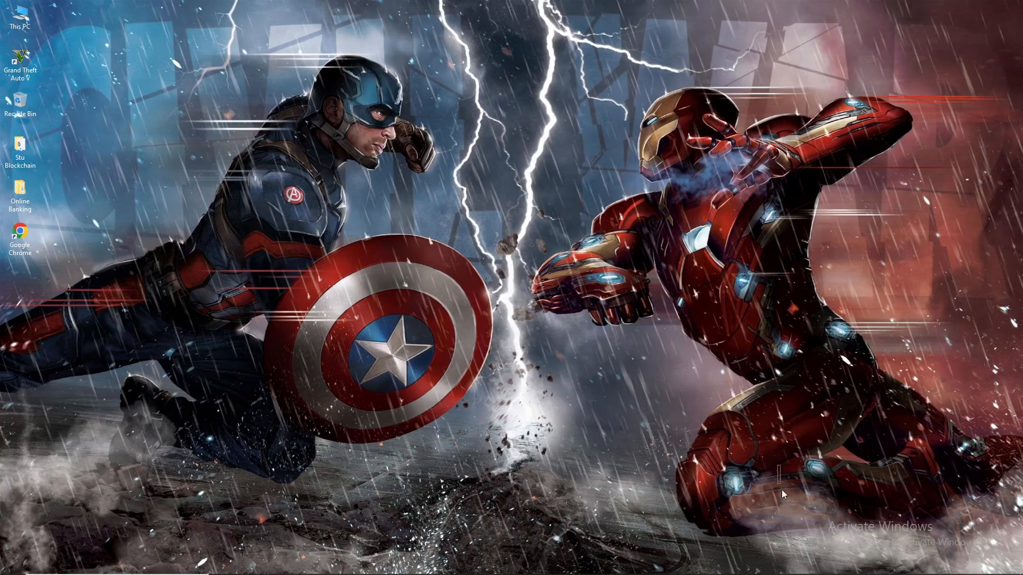
mouse_move(558, 261)
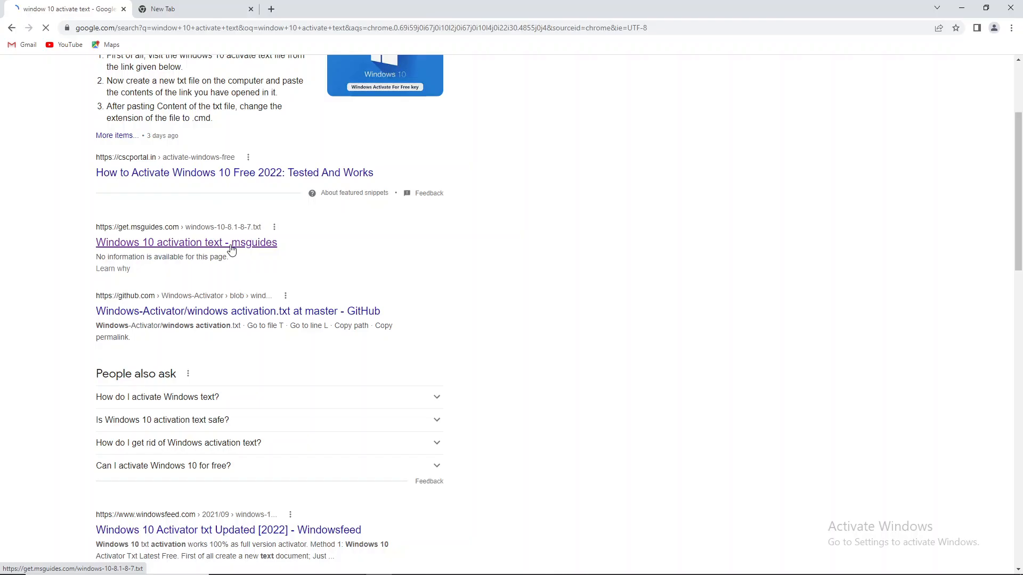
Open the GitHub Windows-Activator result instead of the msguides activation page.
click(186, 242)
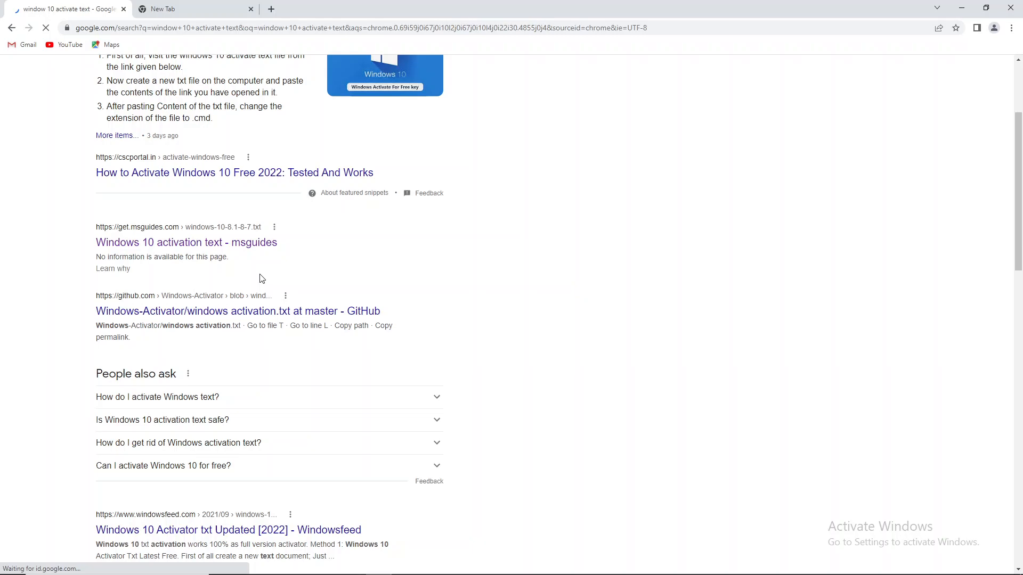
click(238, 311)
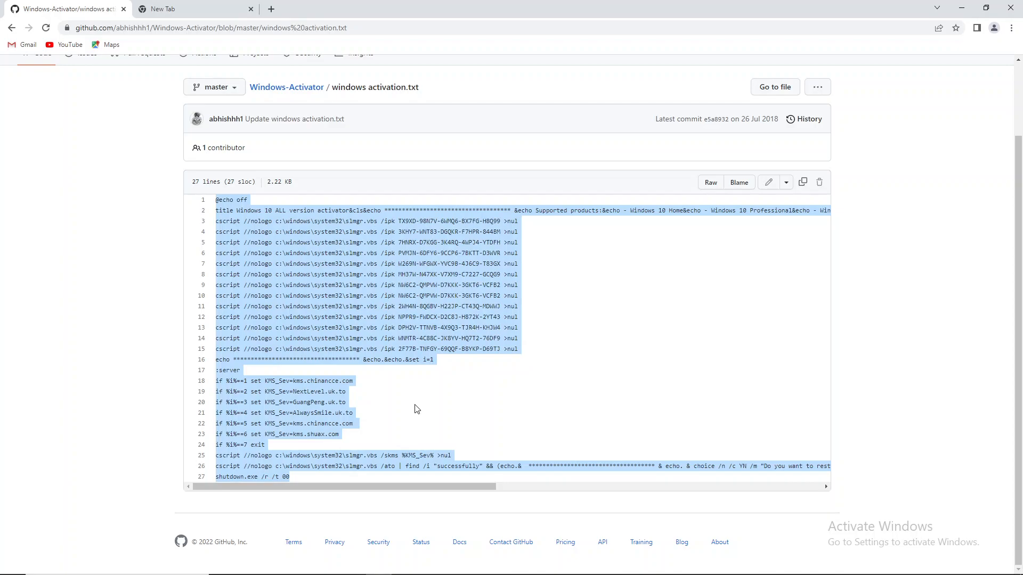
right_click(415, 409)
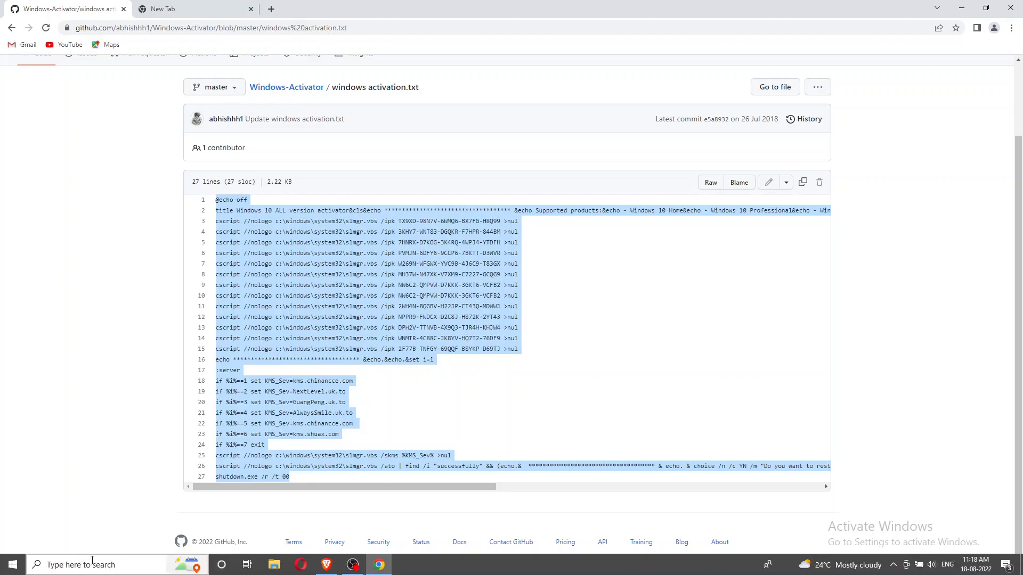
Search the taskbar for Notepad to launch it.
click(91, 564)
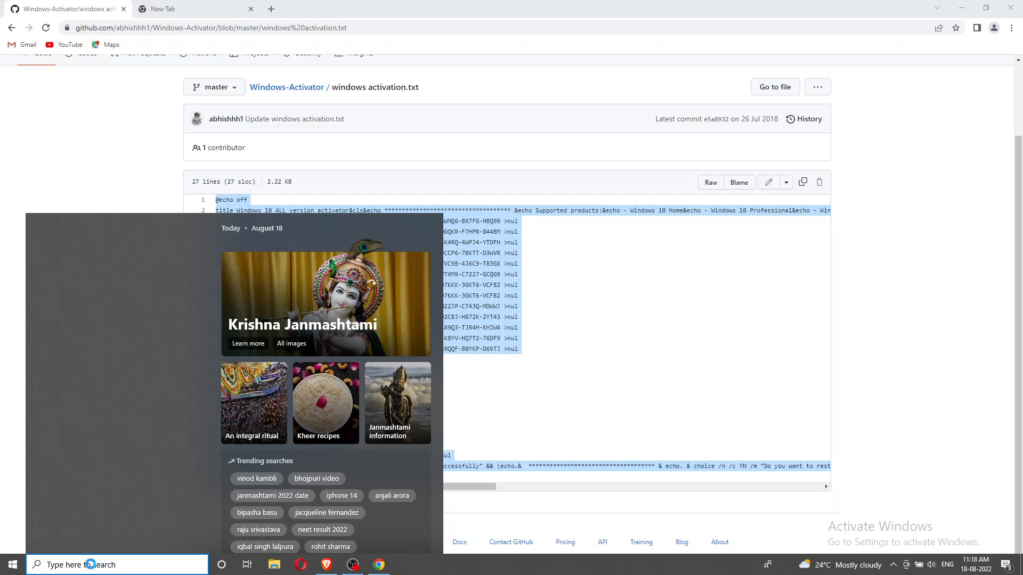
text(not)
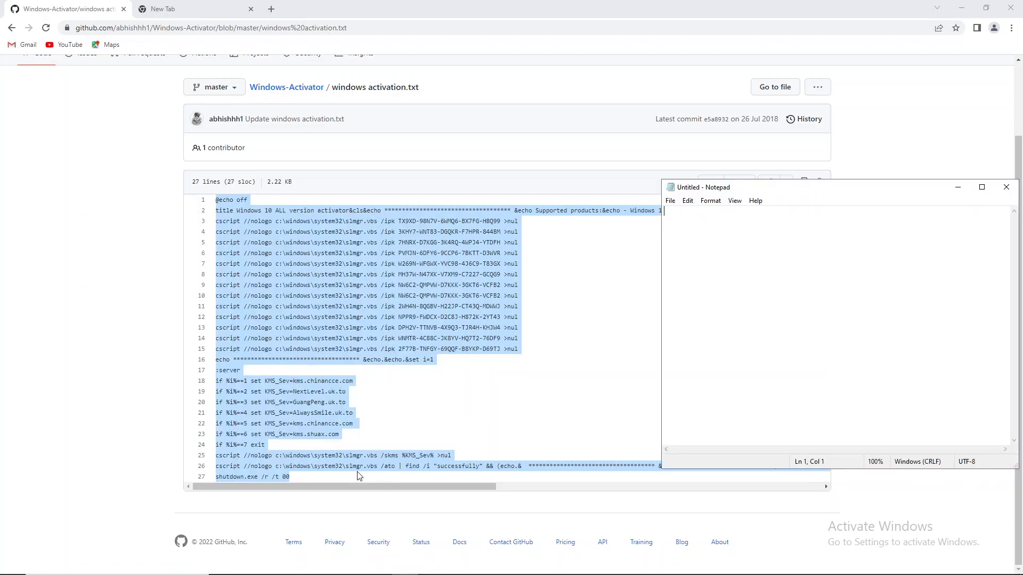
mouse_move(720, 234)
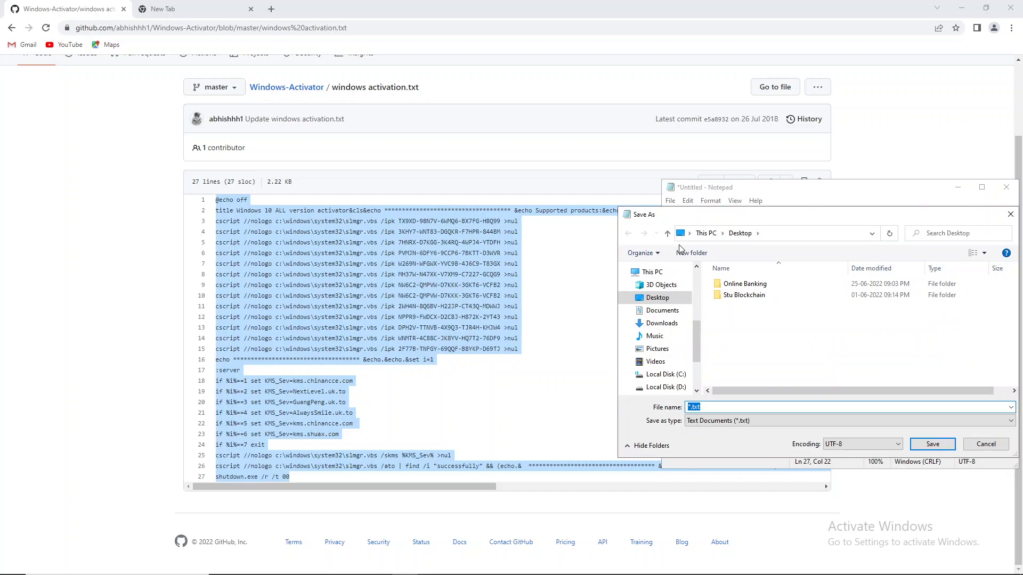
Save the script as activate.bat with Save as type set to All Files.
text(activate.bat)
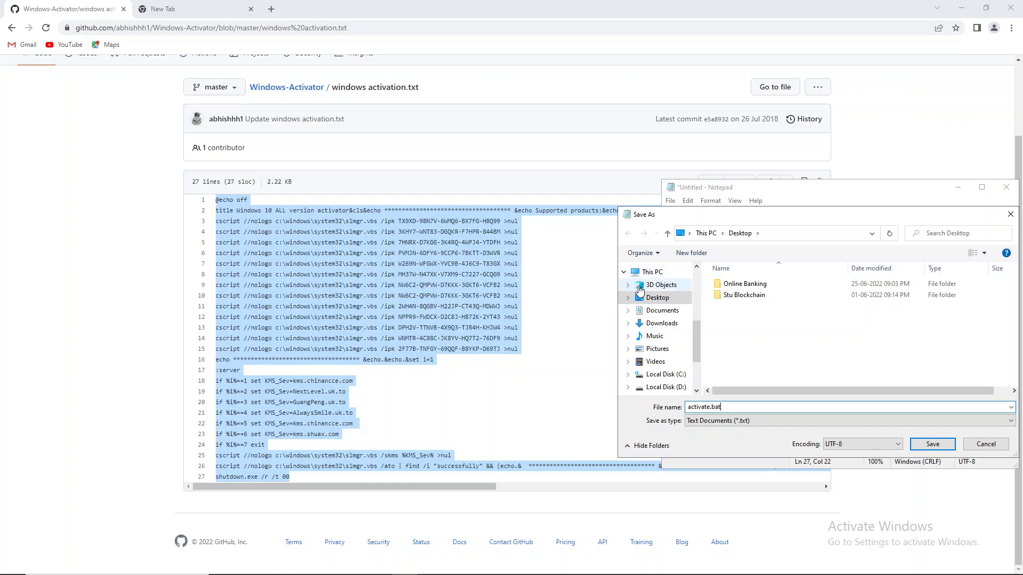
click(845, 421)
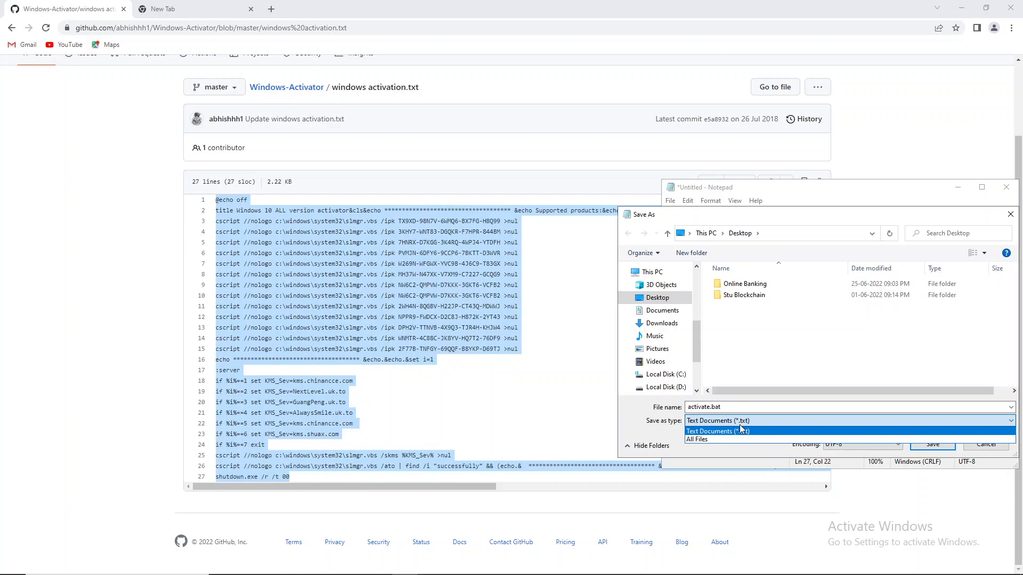
click(697, 431)
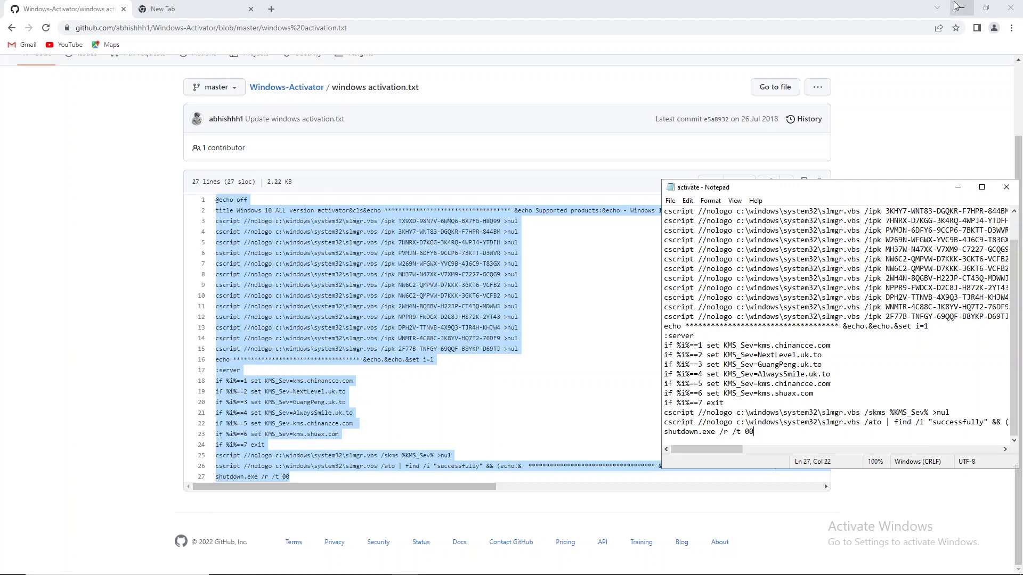
Minimize Chrome and select the activate batch file icon on the desktop.
click(952, 6)
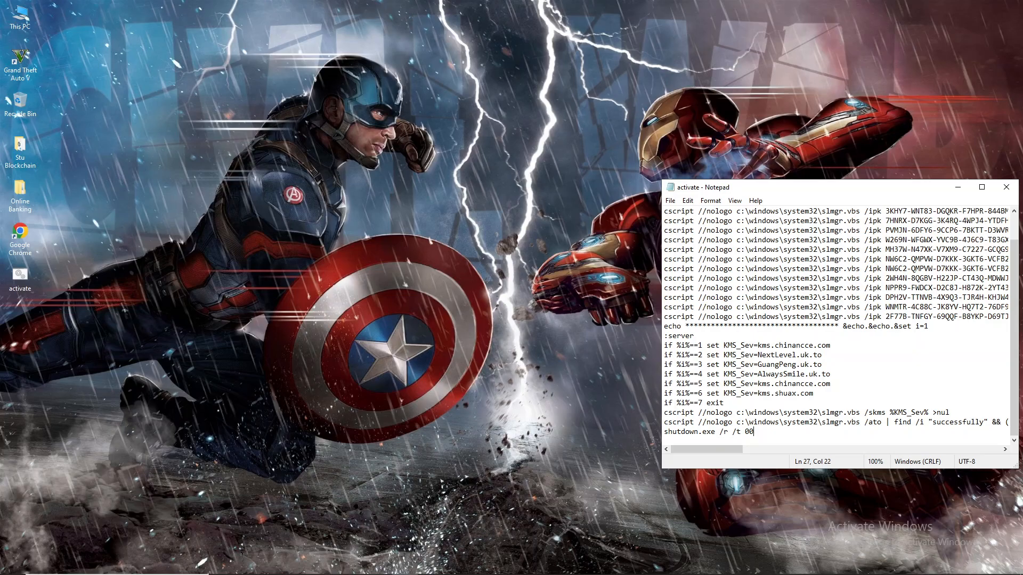
mouse_move(44, 284)
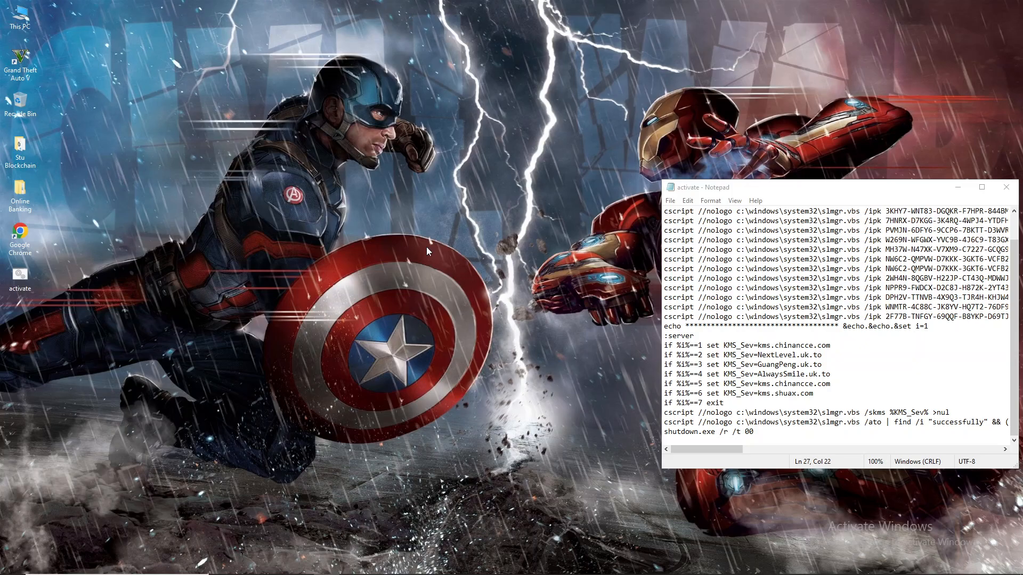
mouse_move(313, 312)
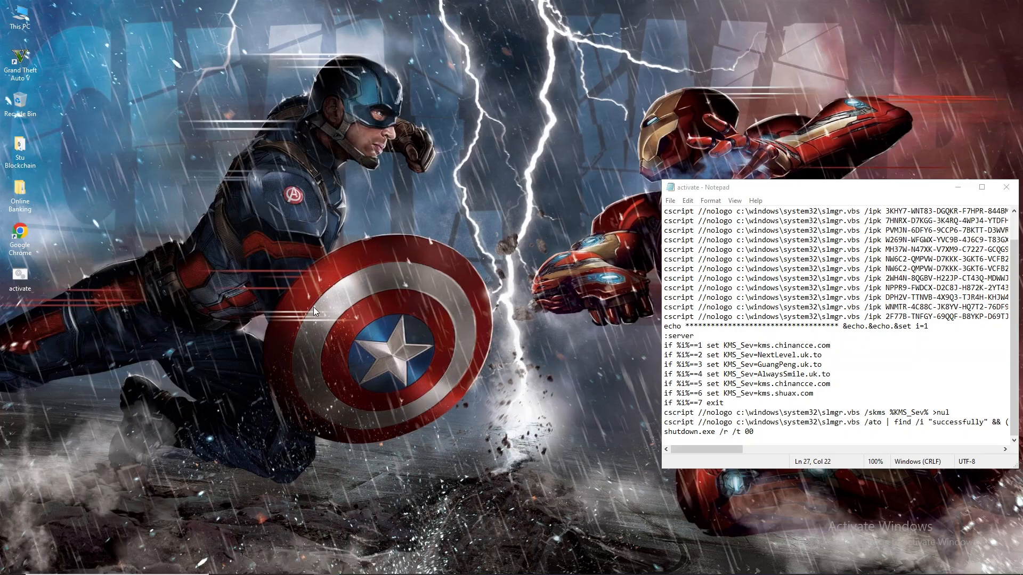
mouse_move(384, 260)
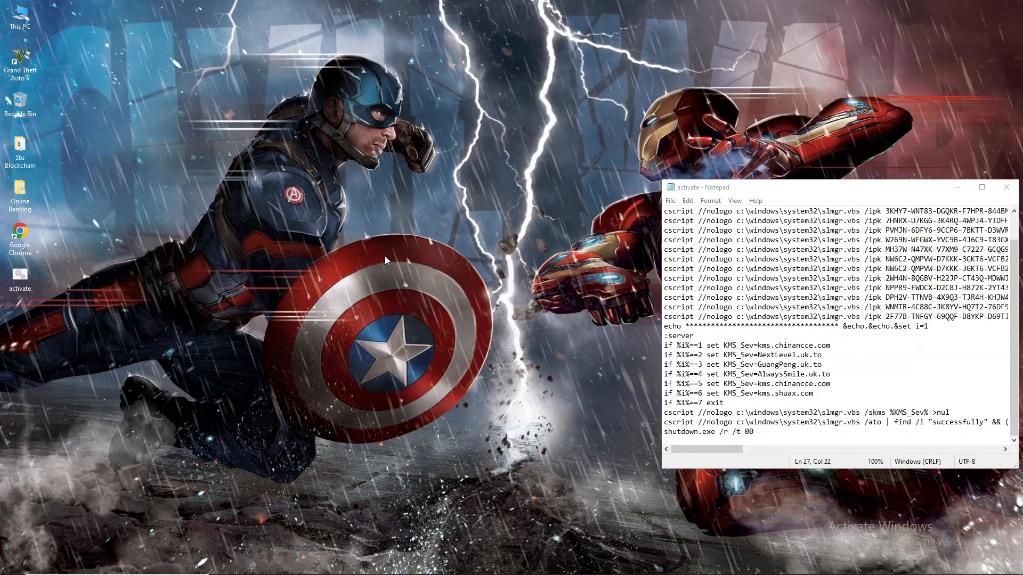
click(19, 279)
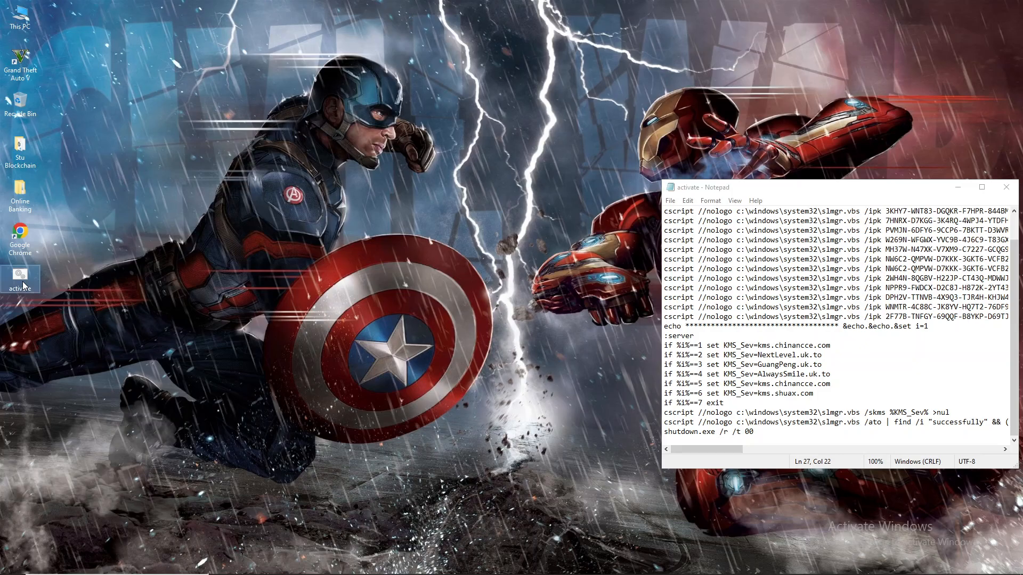
mouse_move(20, 279)
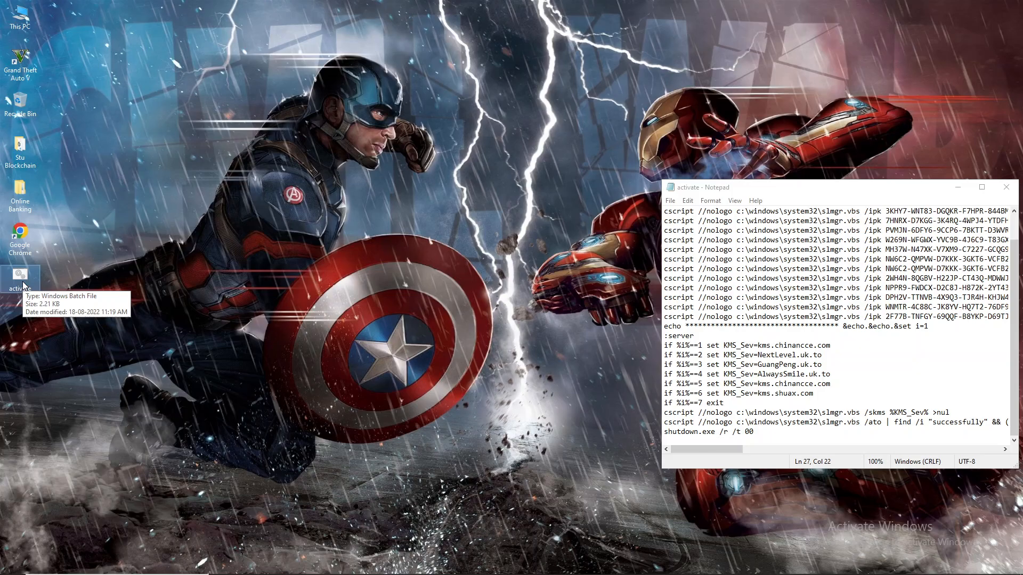
click(1010, 187)
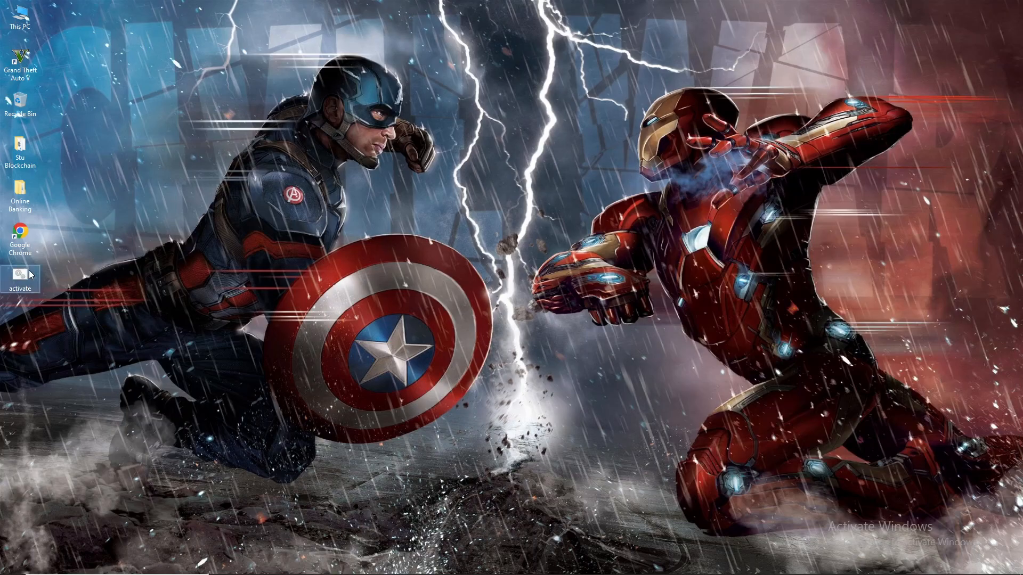
Run activate.bat as administrator from its right-click menu.
right_click(20, 274)
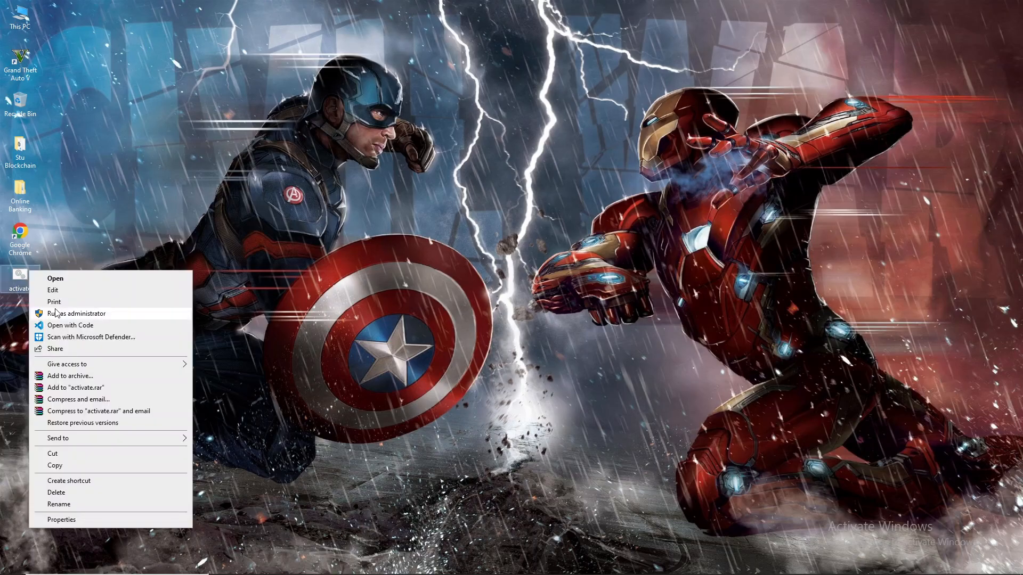
click(460, 348)
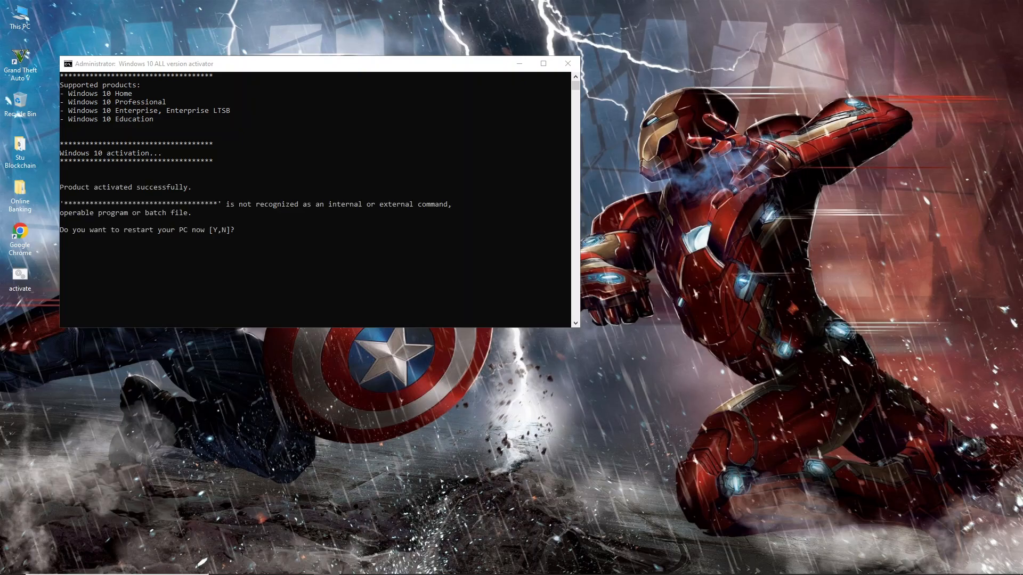
mouse_move(320, 215)
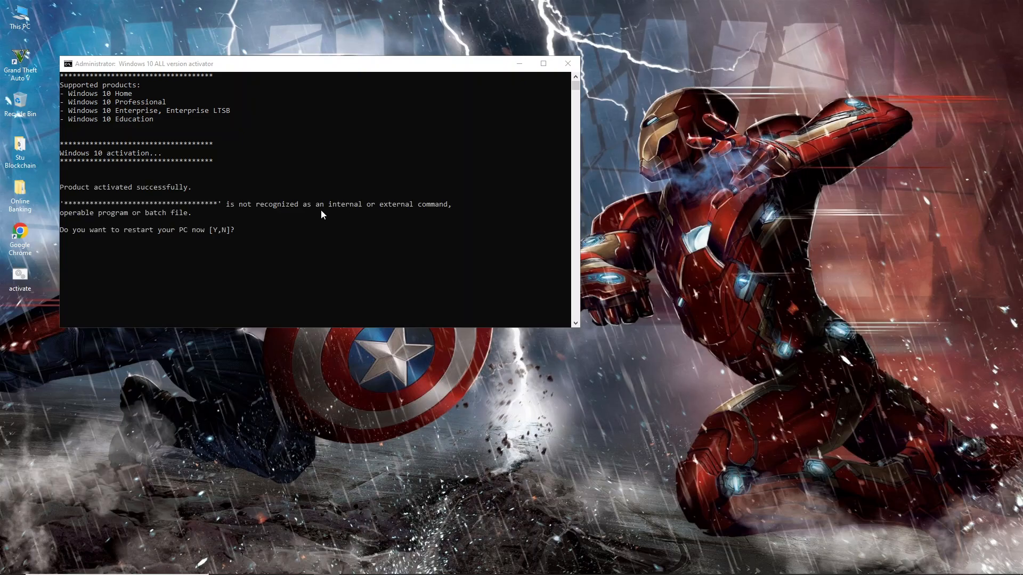
mouse_move(128, 236)
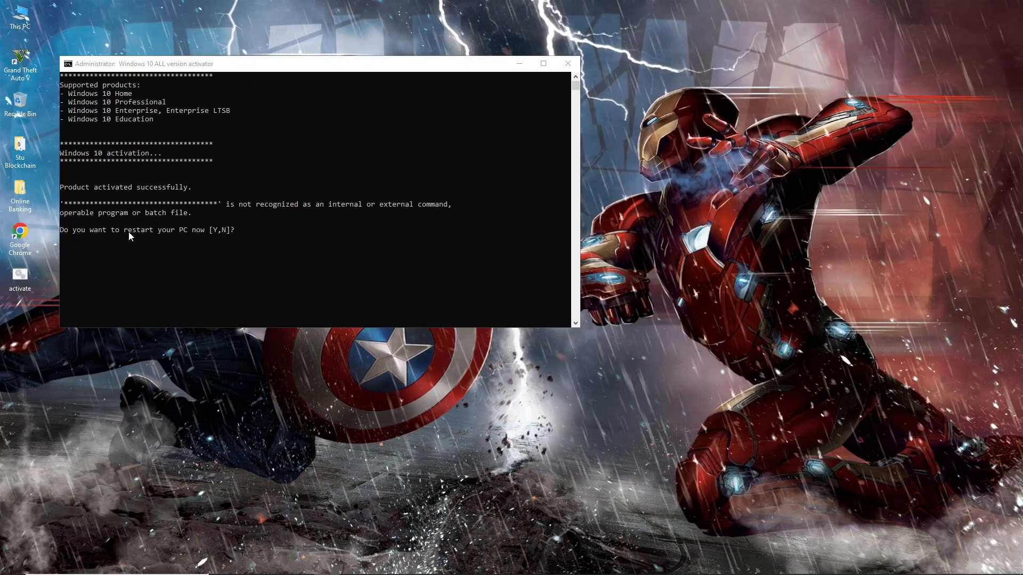
mouse_move(191, 236)
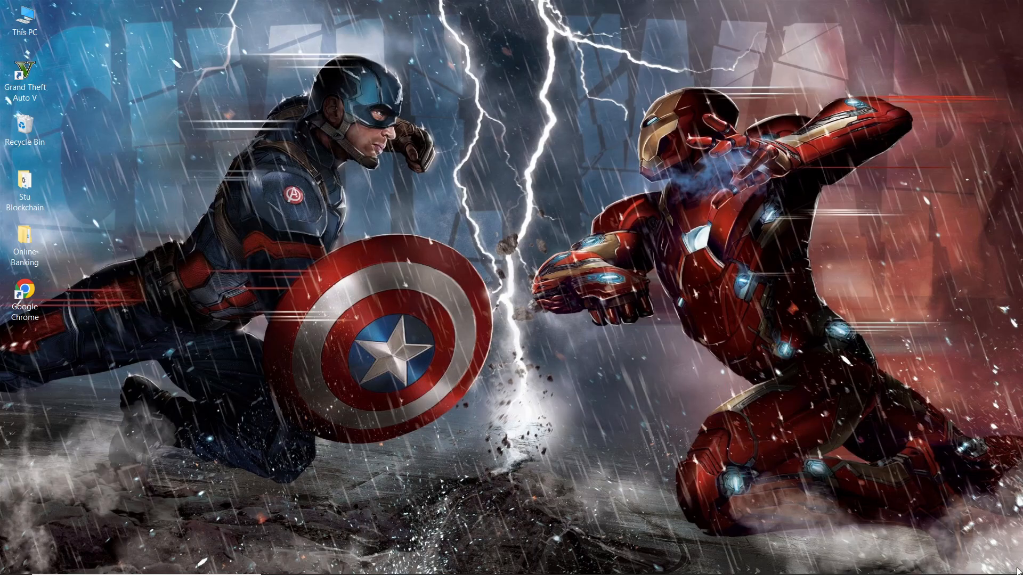
mouse_move(730, 435)
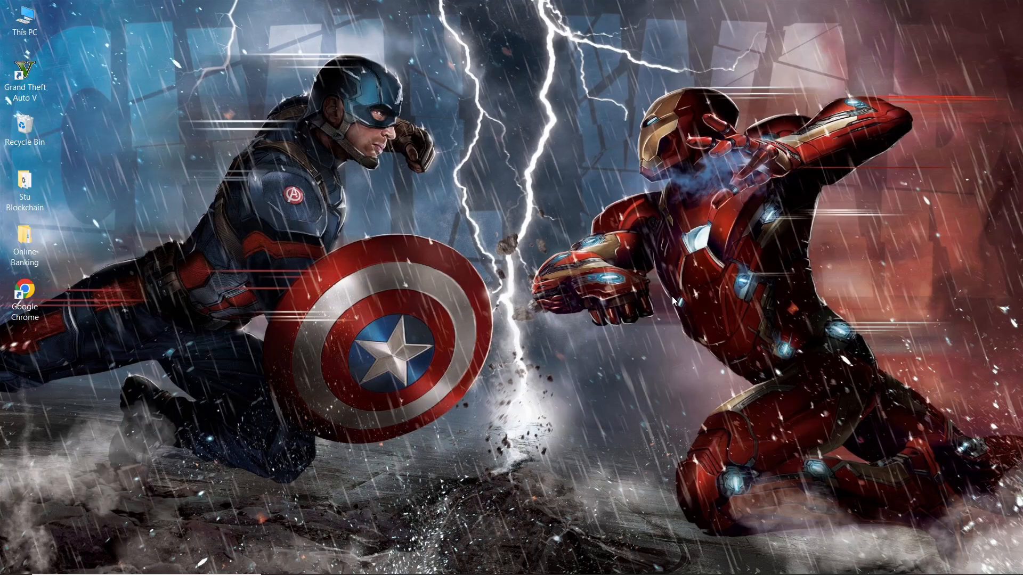
mouse_move(755, 389)
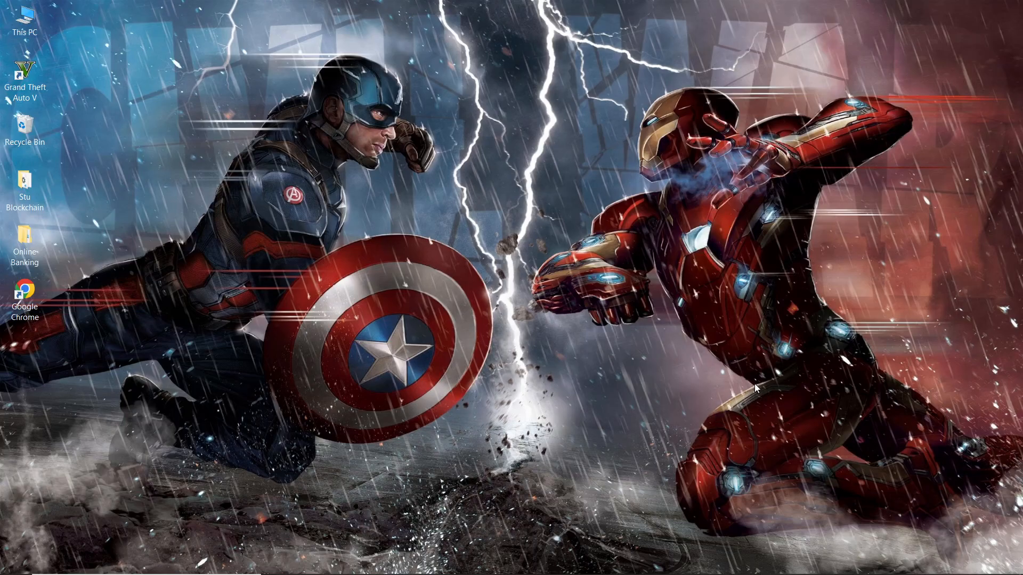
mouse_move(599, 227)
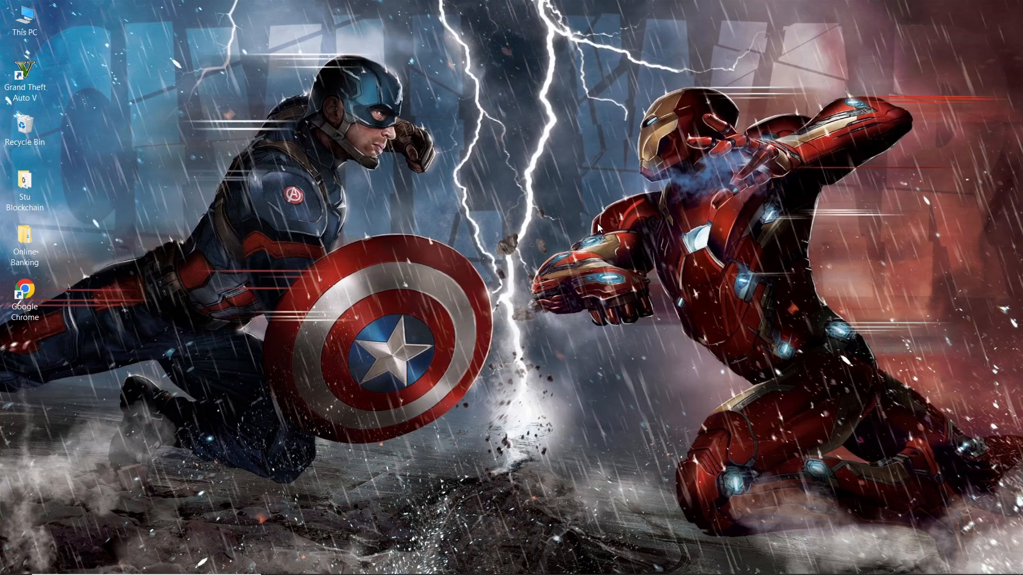